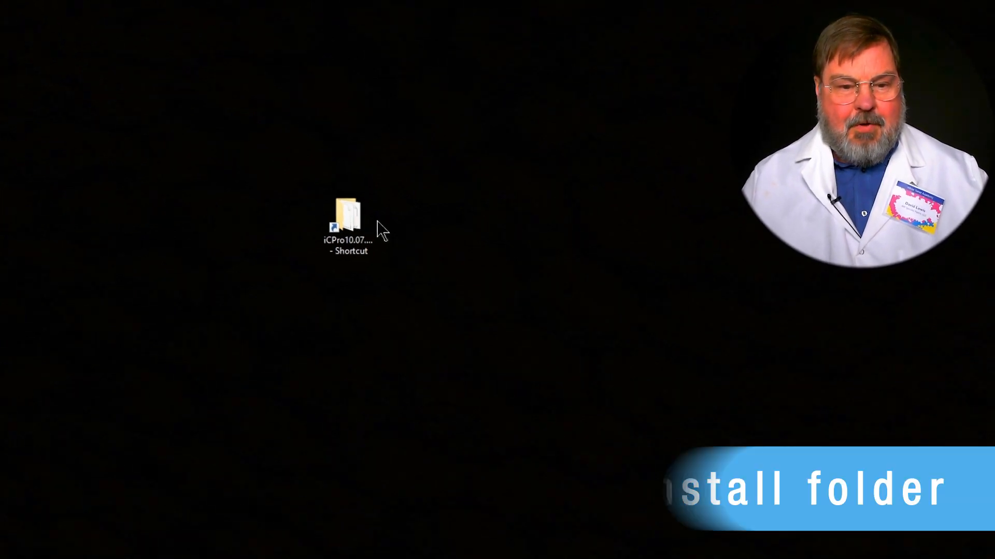
# Step: Launch setup.exe from the iColor installer folder on the desktop
pyautogui.doubleClick(348, 216)
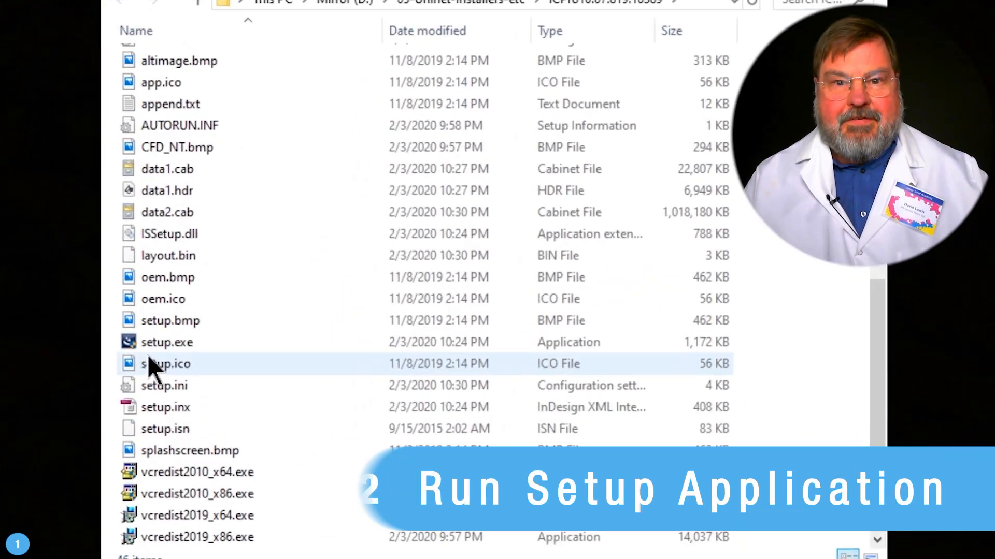
pyautogui.doubleClick(167, 342)
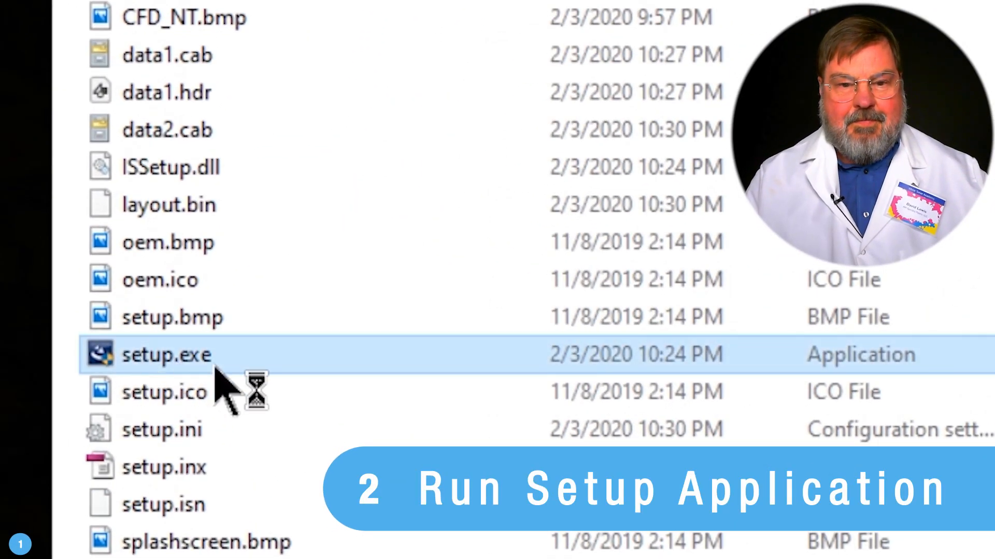
pyautogui.doubleClick(167, 354)
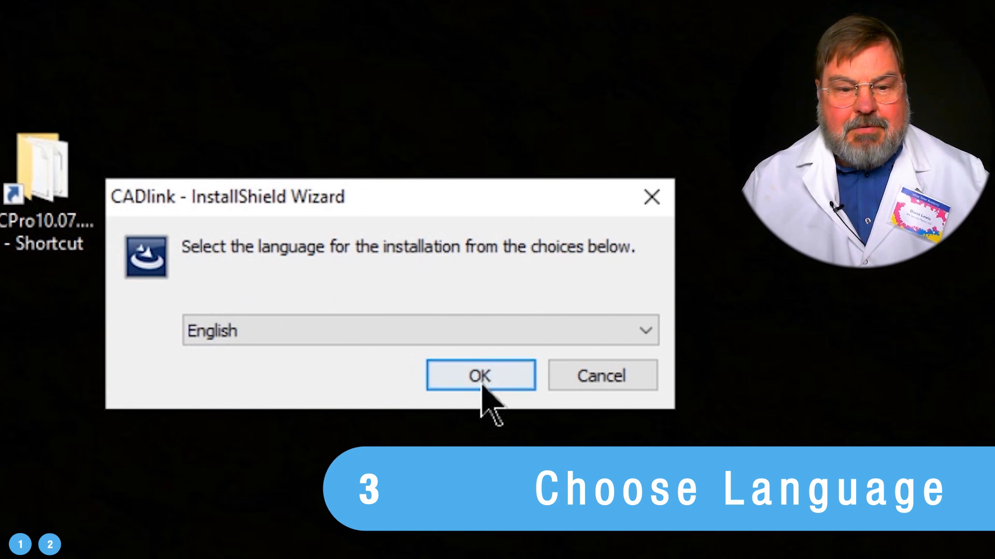
# Step: Confirm English as the installation language
pyautogui.click(480, 375)
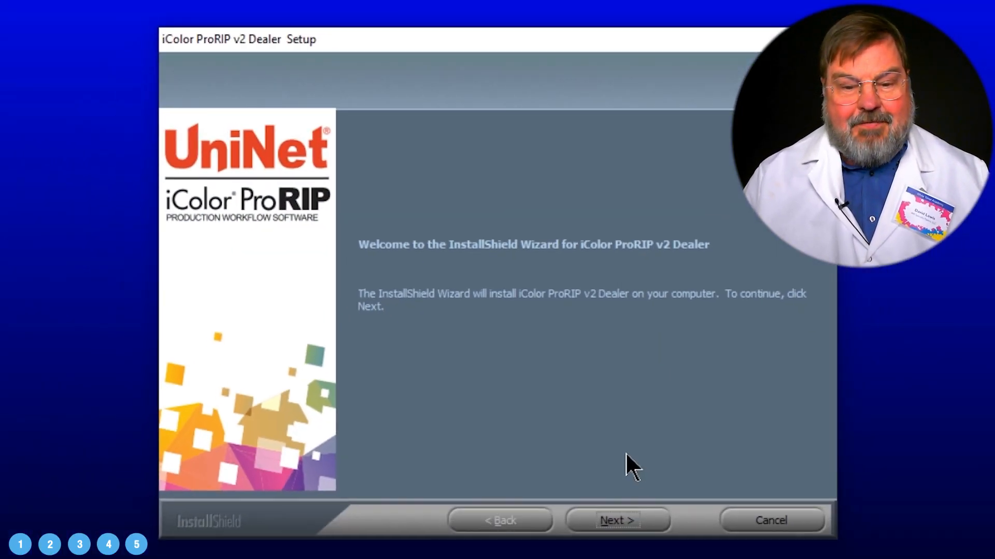
# Step: Accept the license agreement and keep the Uninet iColor ProRIP v2 Dealer program folder
pyautogui.click(615, 520)
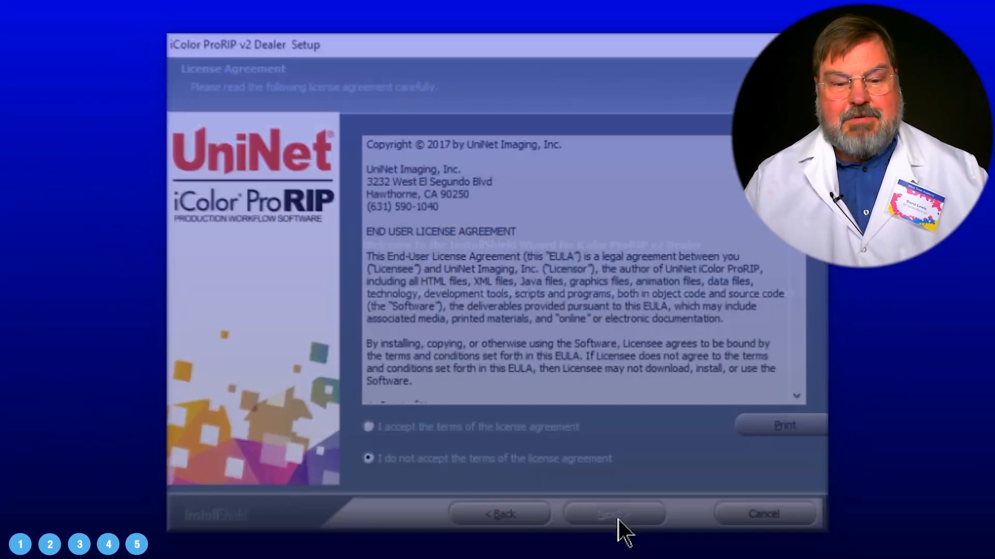
pyautogui.click(368, 431)
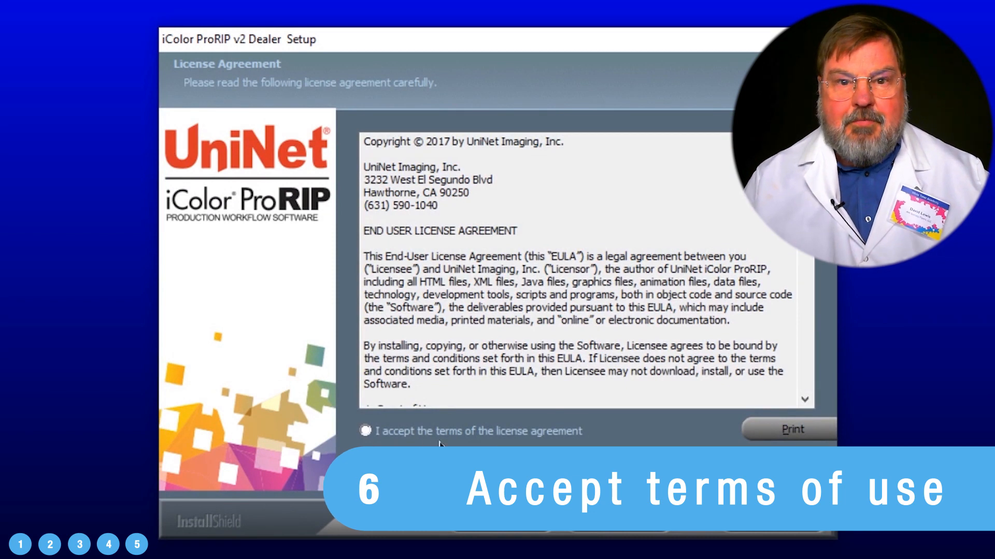
pyautogui.click(365, 431)
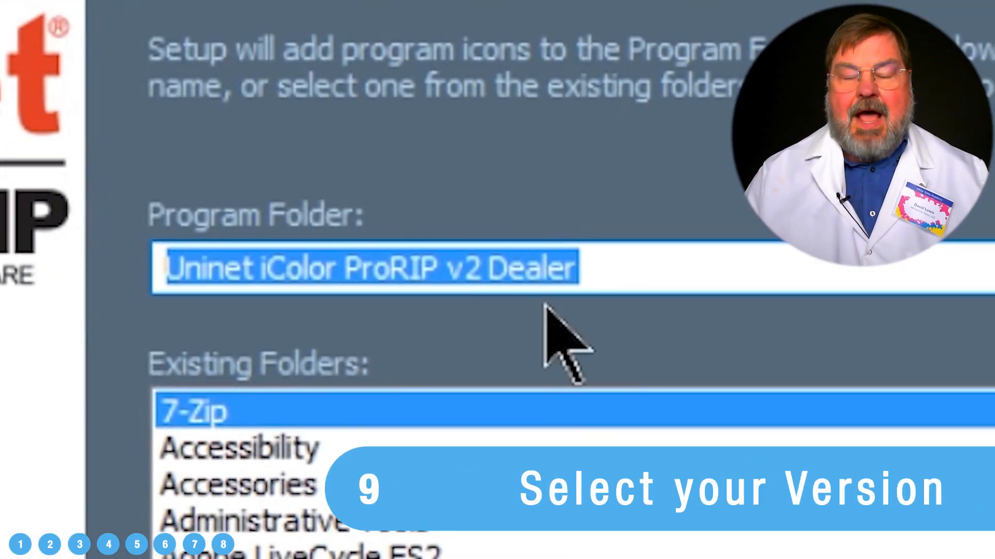
pyautogui.moveTo(634, 330)
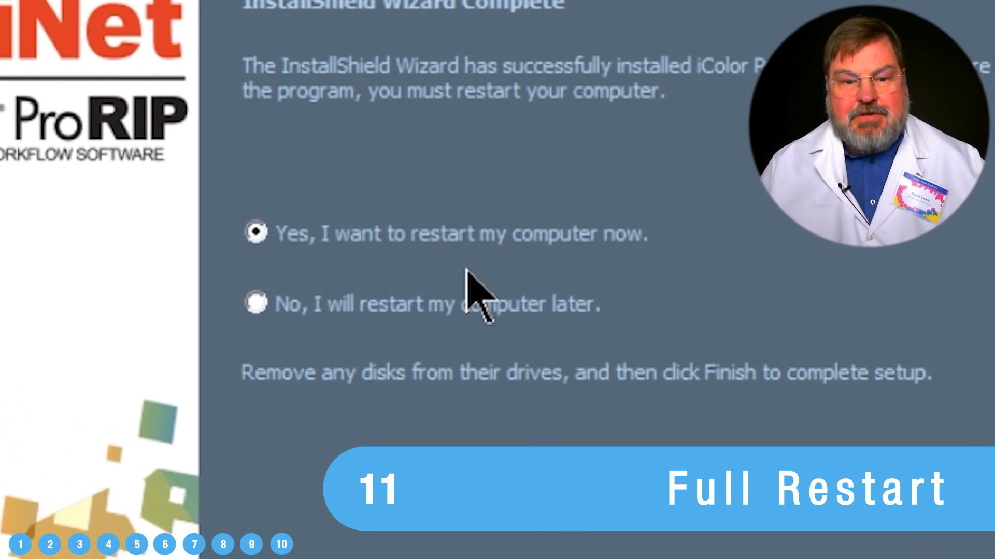
pyautogui.moveTo(480, 273)
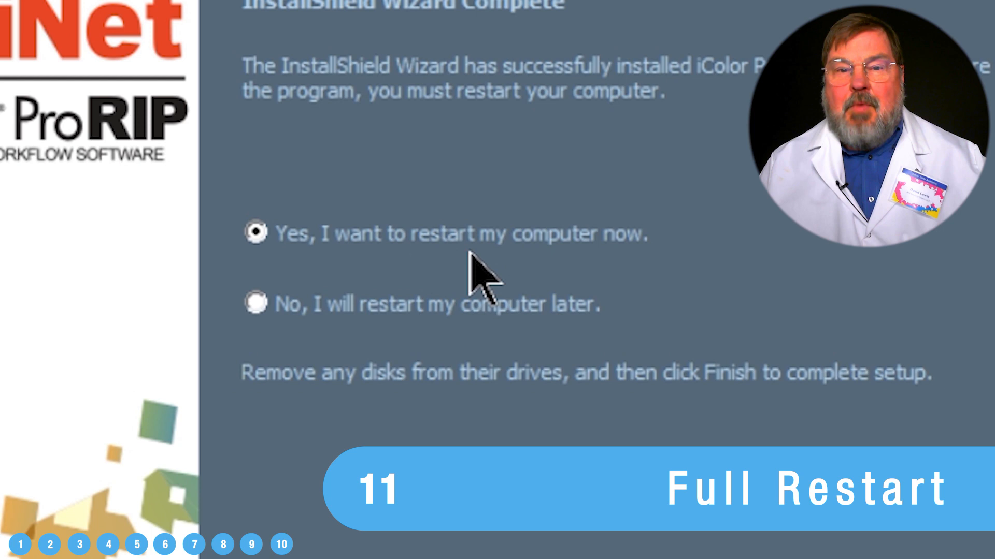
pyautogui.moveTo(562, 276)
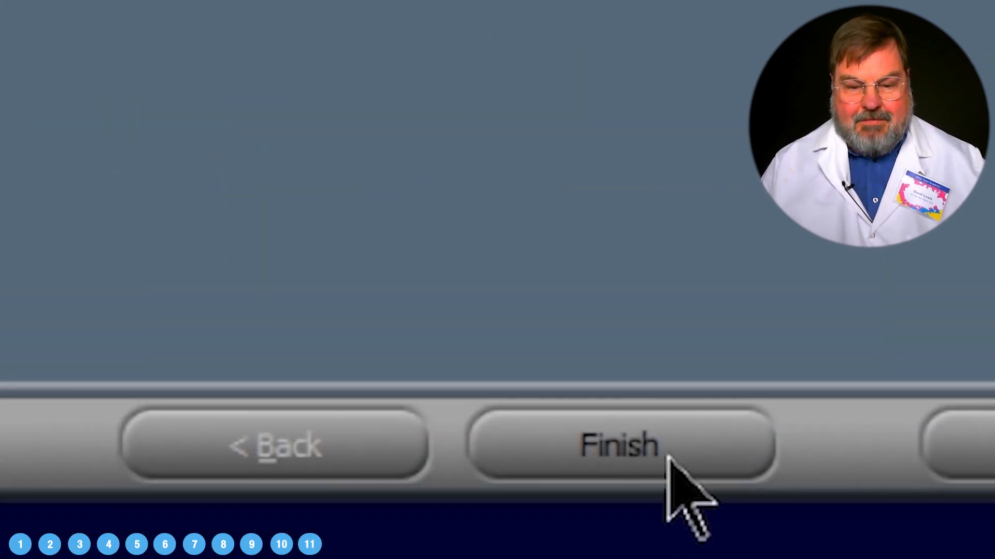
# Step: Finish the installation with restart-now chosen
pyautogui.click(618, 444)
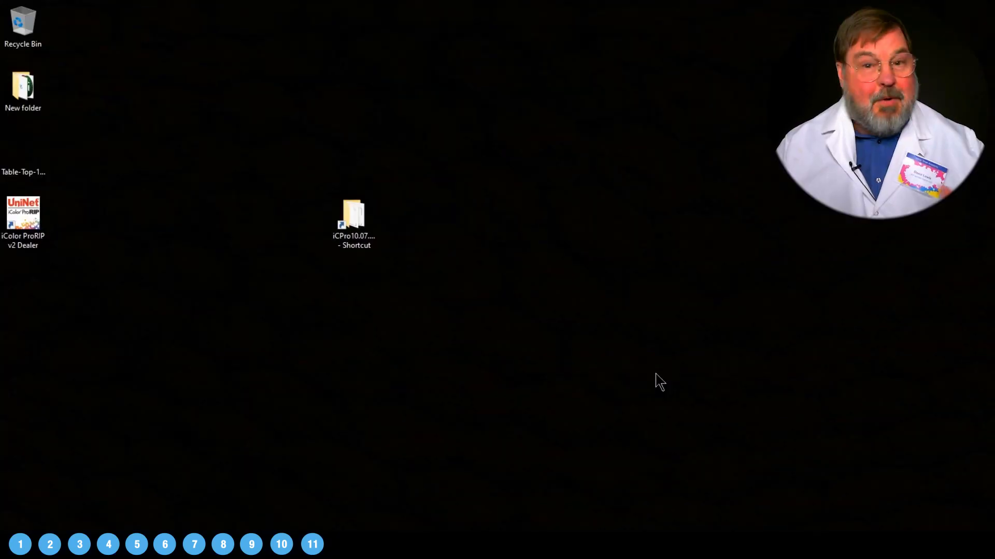
pyautogui.moveTo(160, 298)
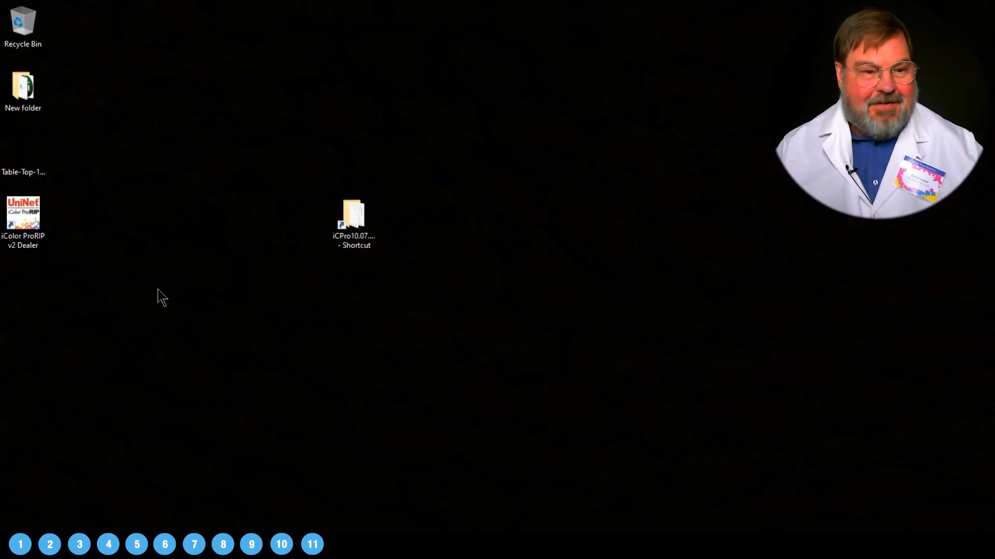
# Step: Launch iColor ProRIP v2 Dealer from its new desktop shortcut
pyautogui.click(22, 219)
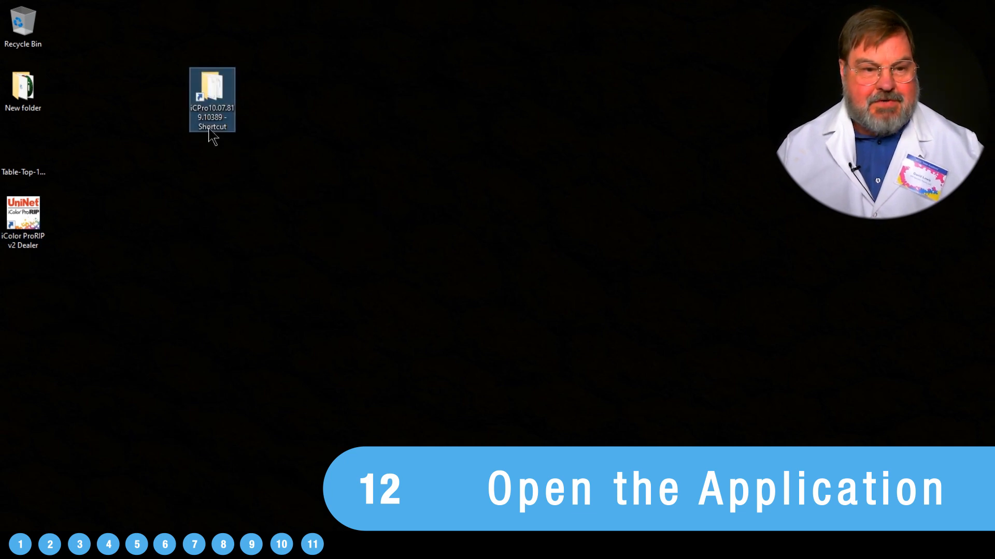
pyautogui.click(24, 213)
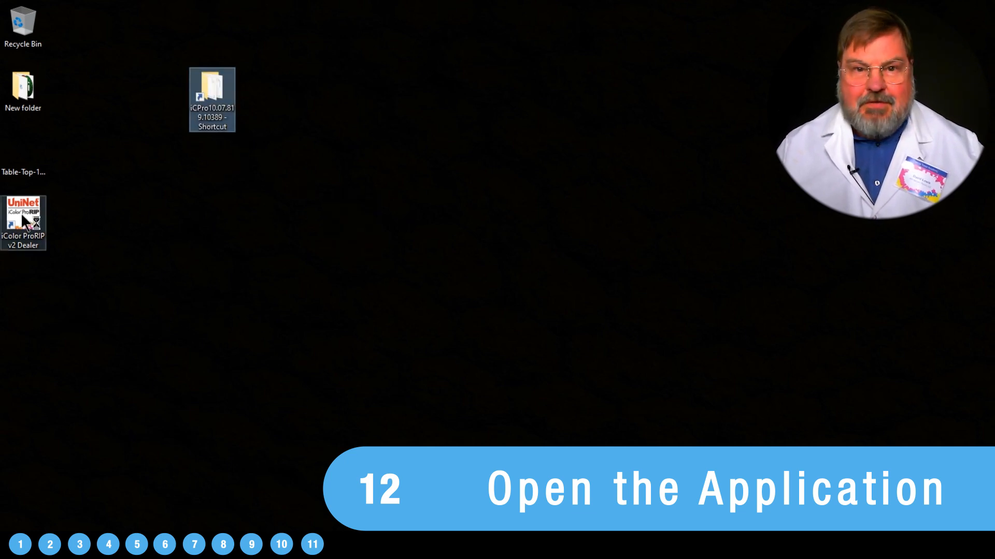
pyautogui.doubleClick(24, 216)
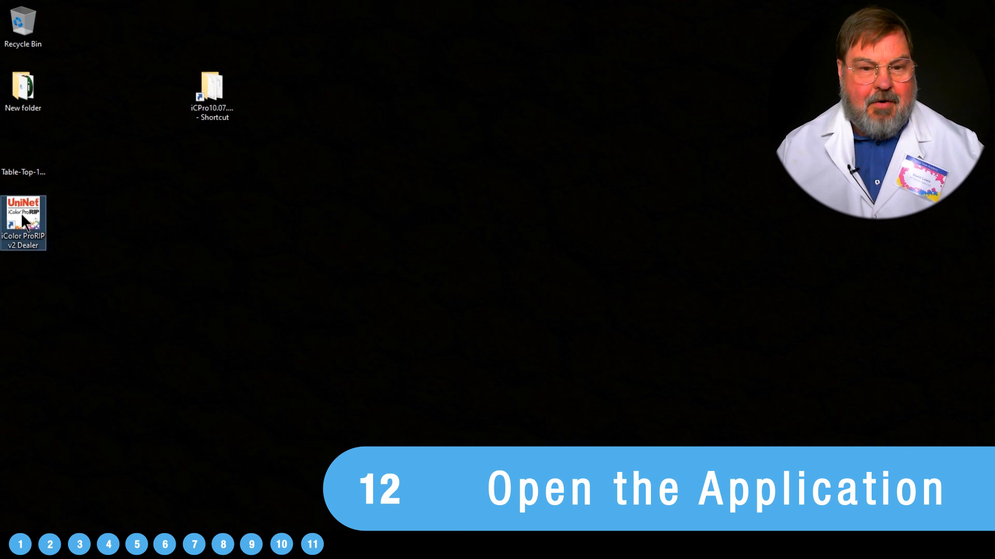
pyautogui.doubleClick(24, 214)
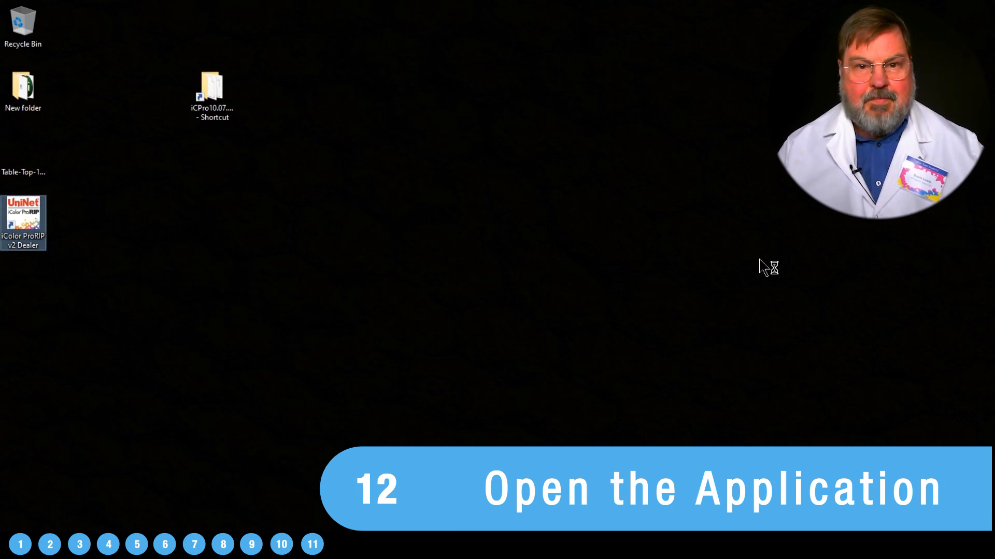
pyautogui.doubleClick(23, 224)
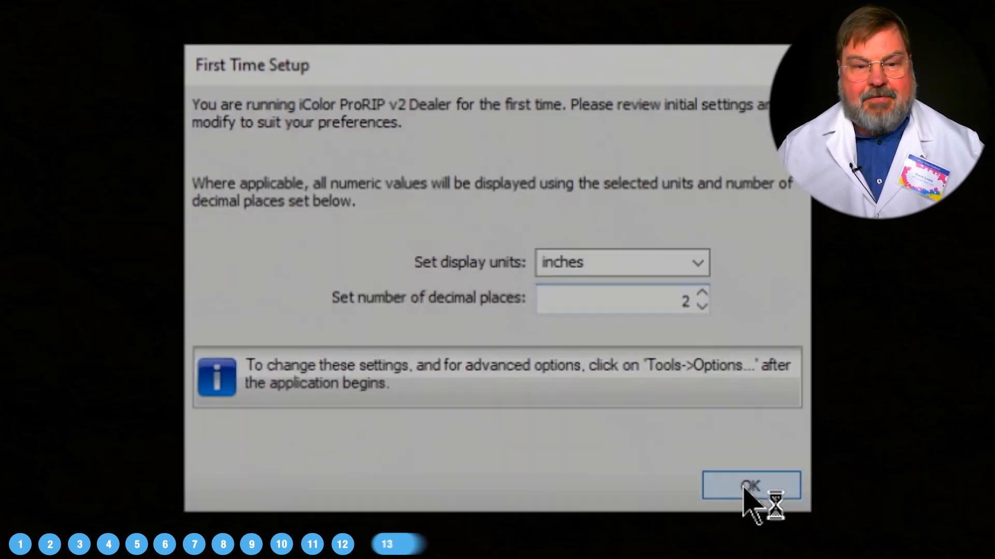
# Step: Accept First Time Setup with inches and 2 decimal places
pyautogui.click(751, 485)
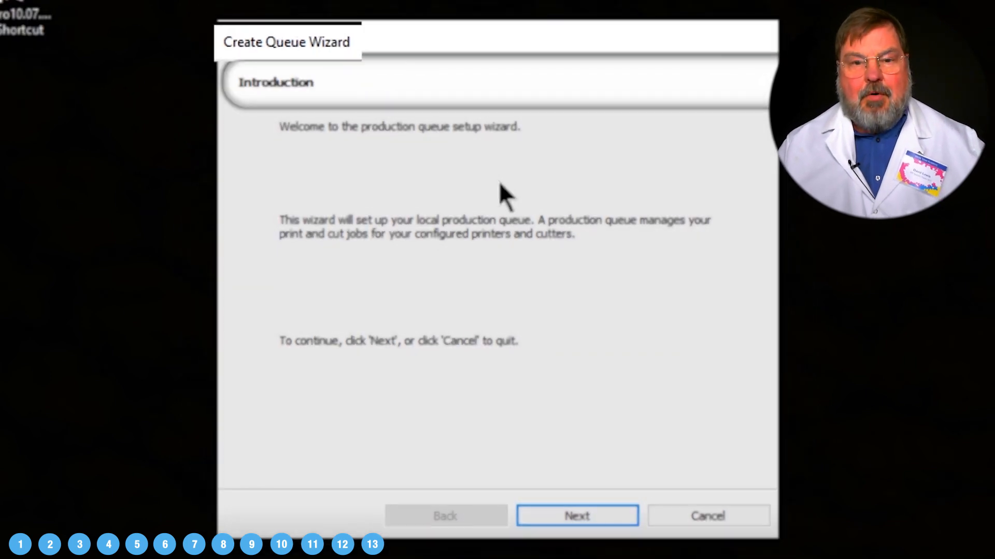
# Step: Advance the Create Queue Wizard past Introduction and Connect Your Device to printer defaults
pyautogui.click(576, 516)
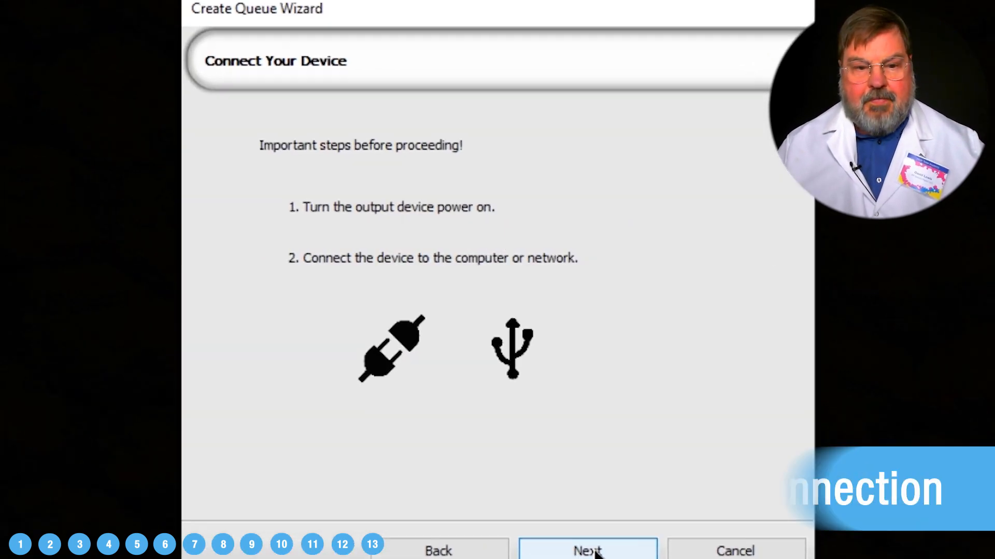
pyautogui.click(587, 550)
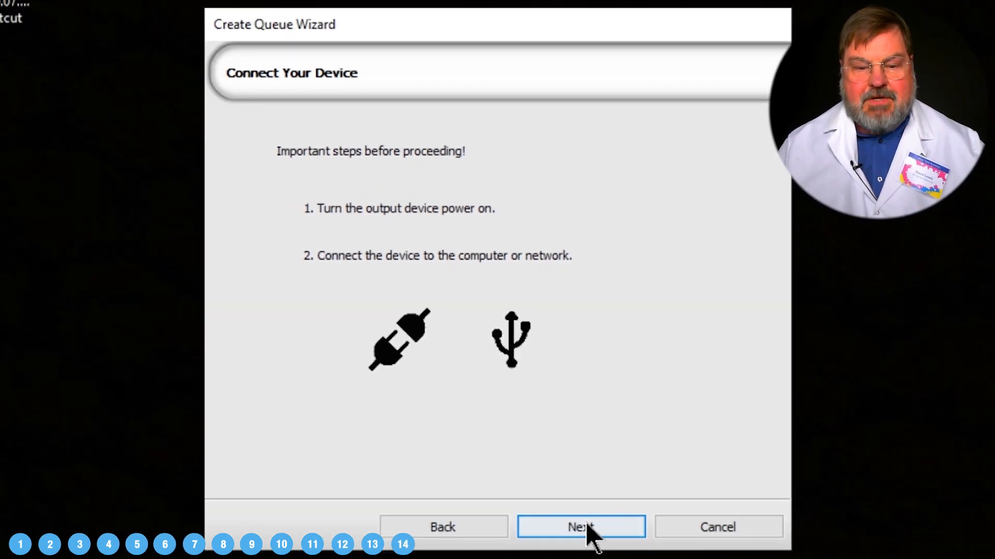
pyautogui.click(580, 527)
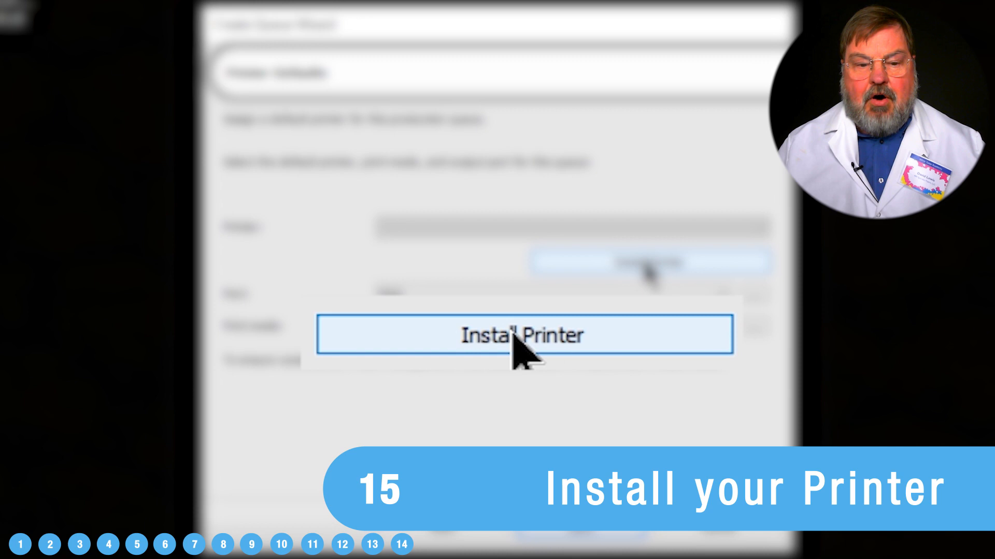
# Step: Install the UniNet iColor 600 v2 device package and continue once copying completes
pyautogui.click(521, 335)
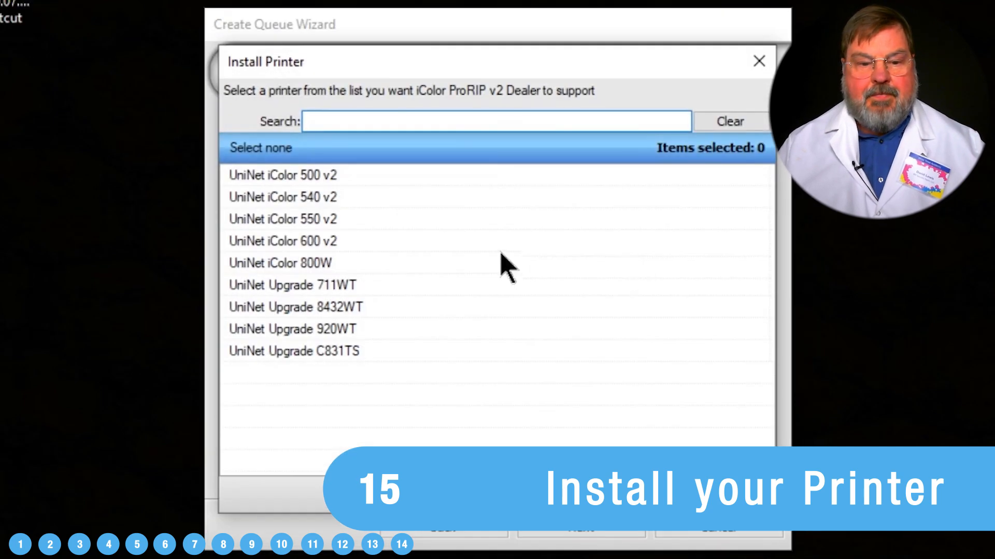
pyautogui.moveTo(296, 254)
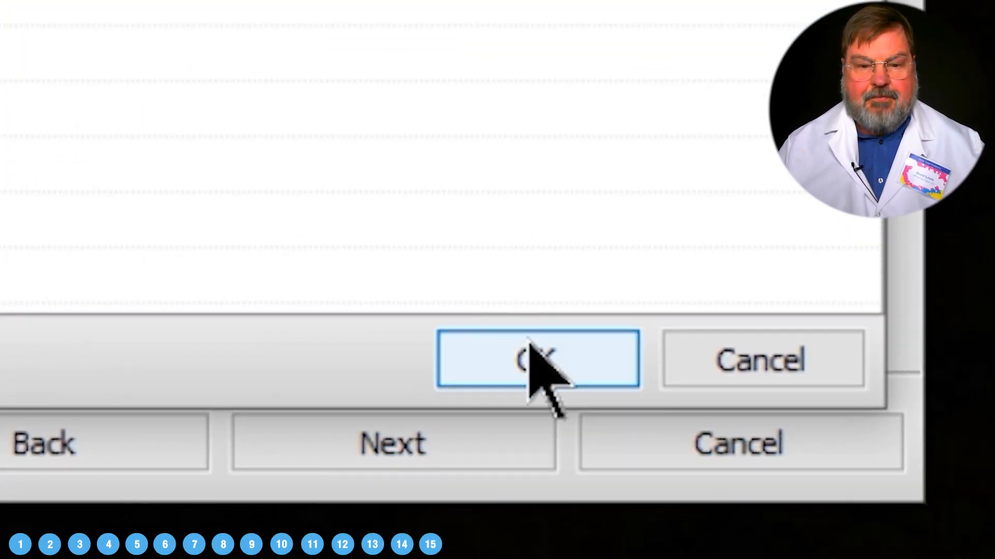
pyautogui.click(537, 359)
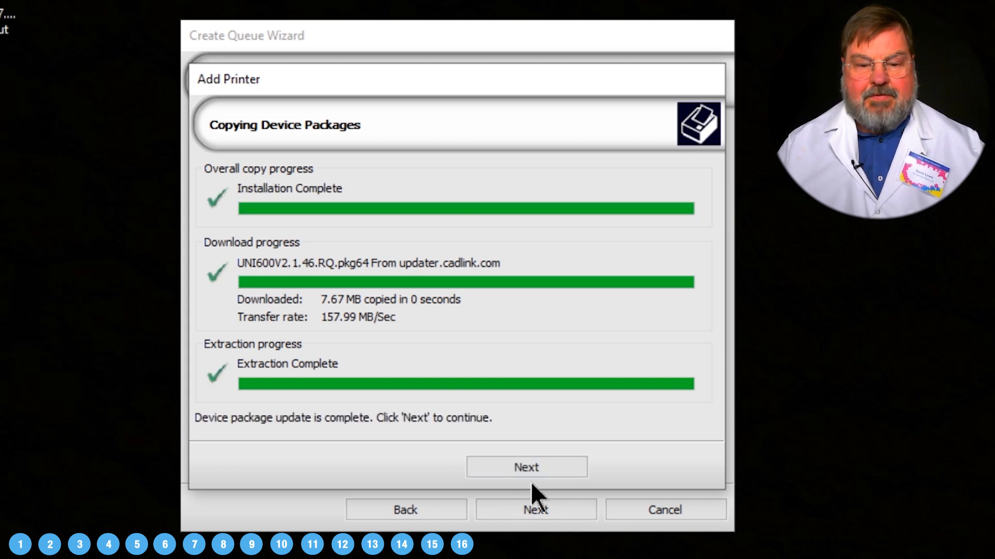
pyautogui.click(527, 467)
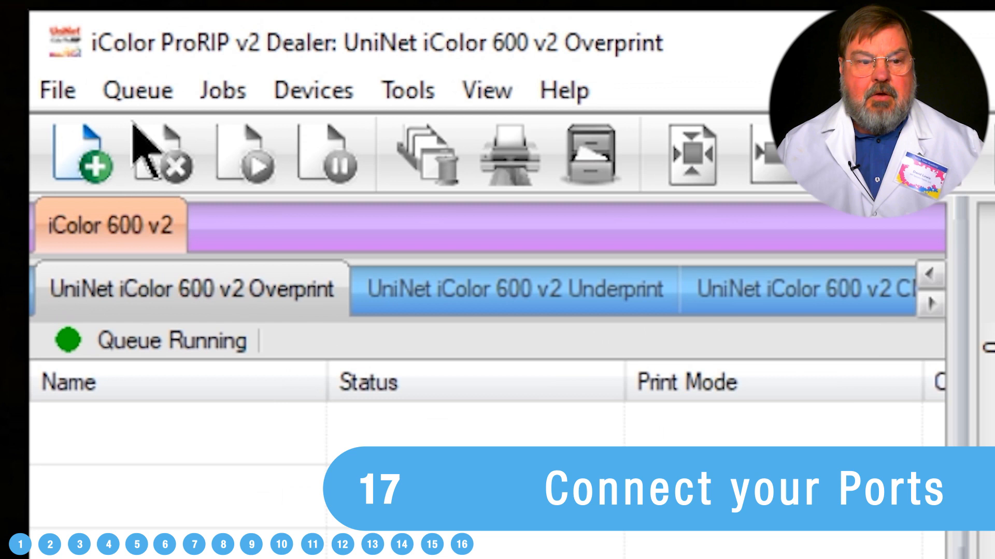
# Step: Open Queue Manager from the Queue menu, listing the three iColor 600 v2 queues
pyautogui.click(137, 90)
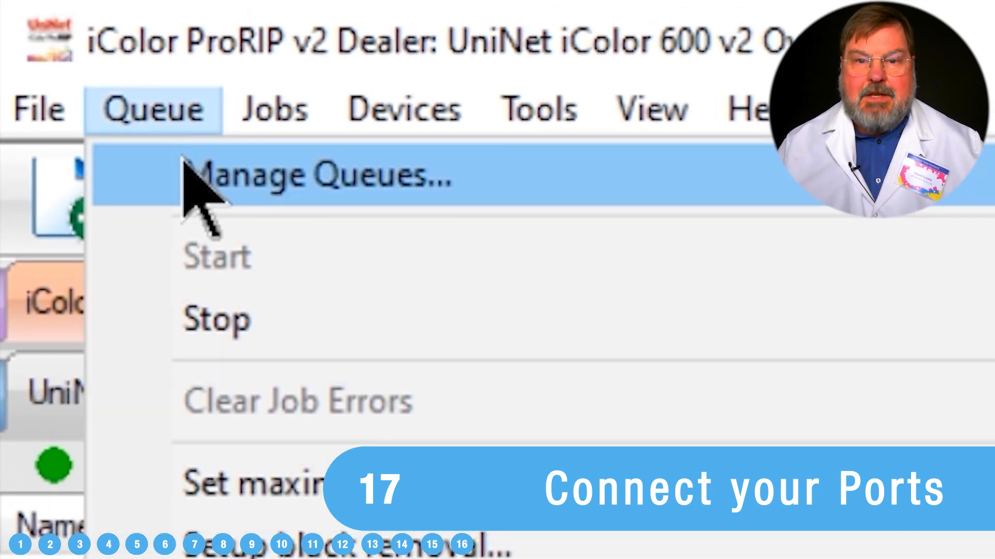
pyautogui.click(317, 174)
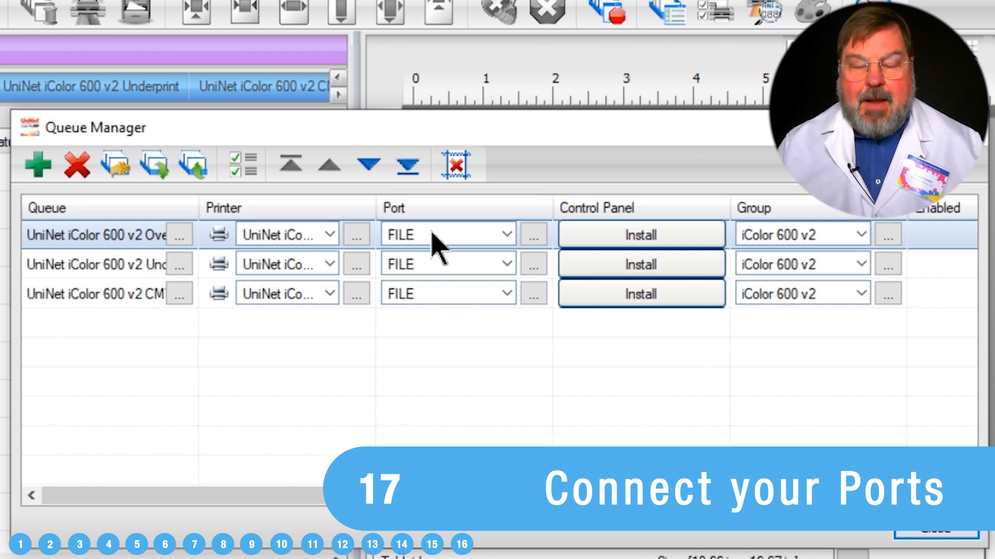
pyautogui.moveTo(485, 267)
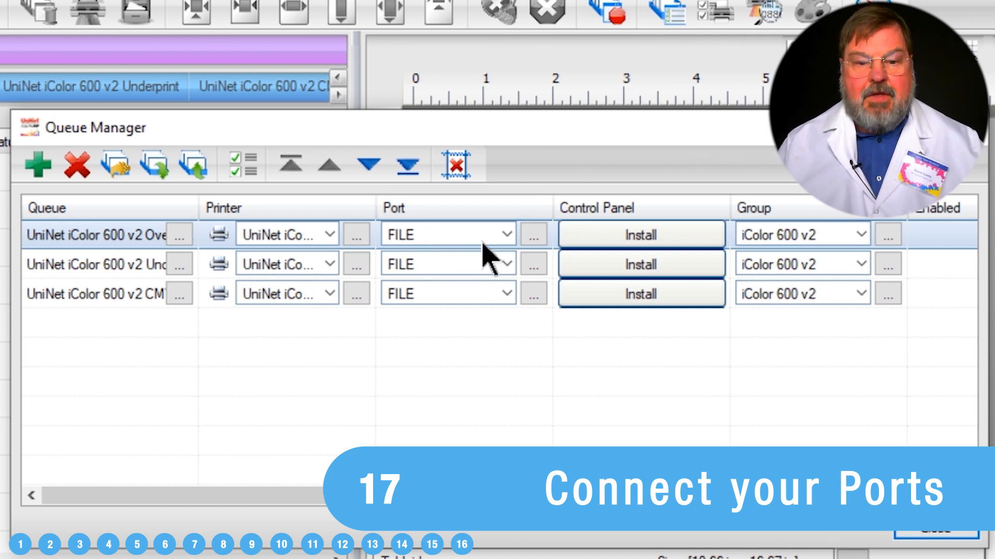
# Step: Set the Overprint queue's port to TCP/IP network printer iColor 600 v2 at 192.168.0.50
pyautogui.click(503, 234)
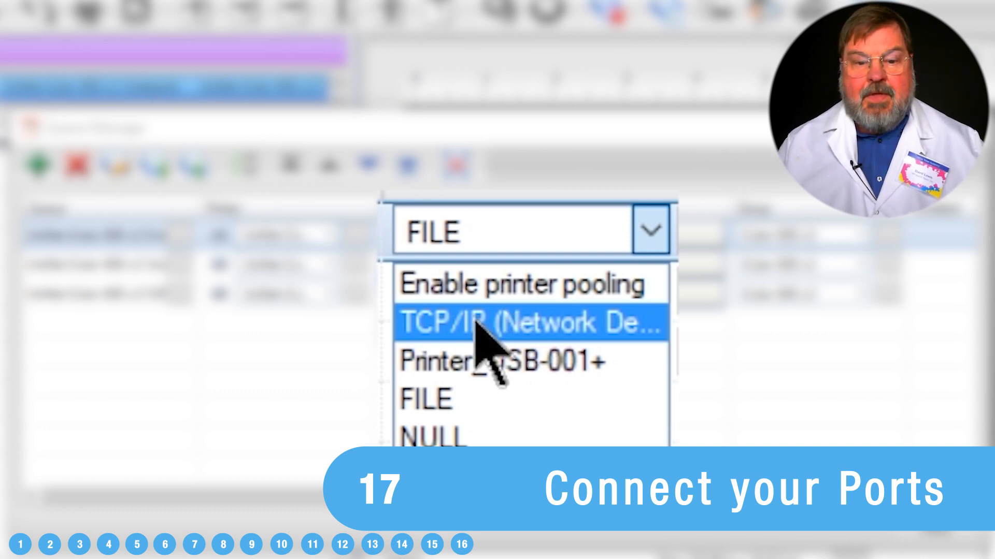
pyautogui.click(521, 324)
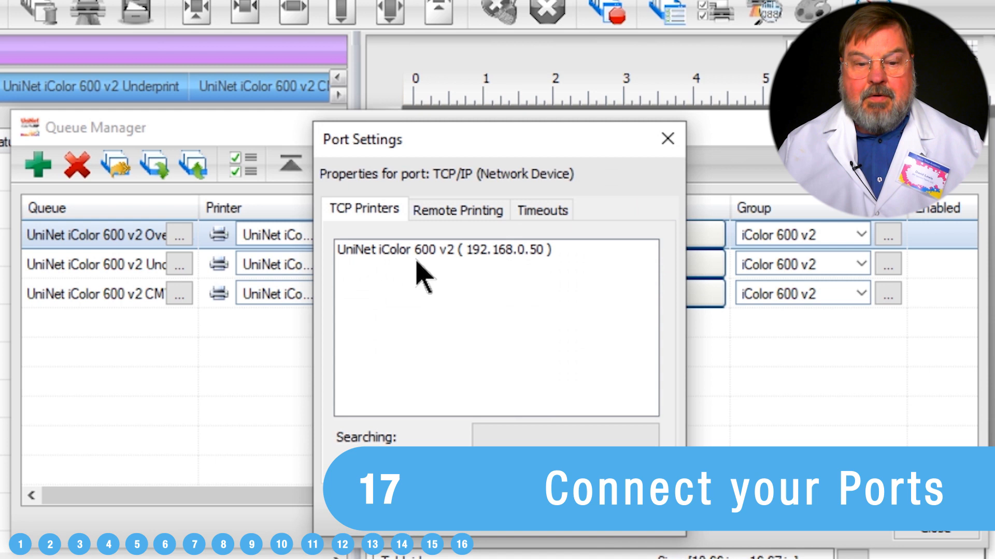
pyautogui.click(443, 250)
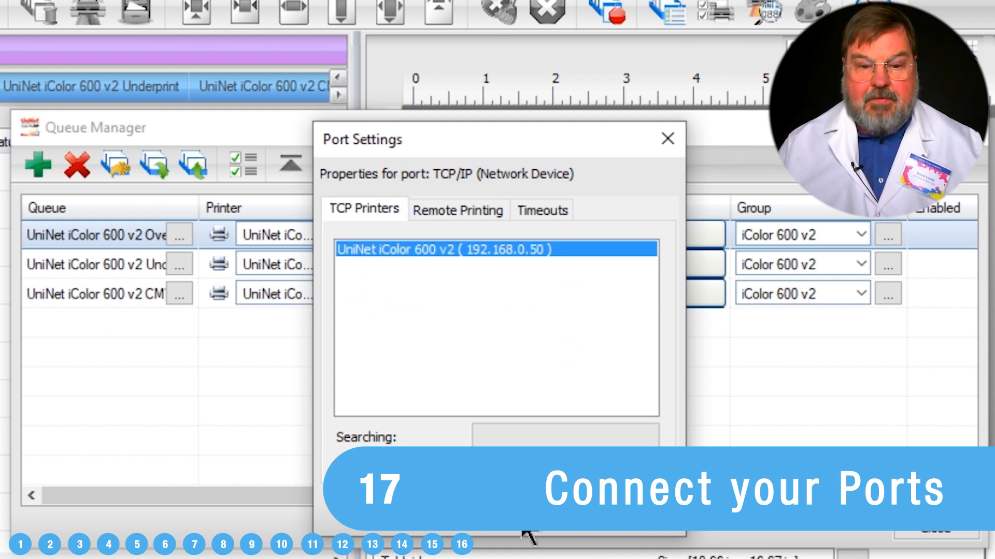
pyautogui.click(666, 139)
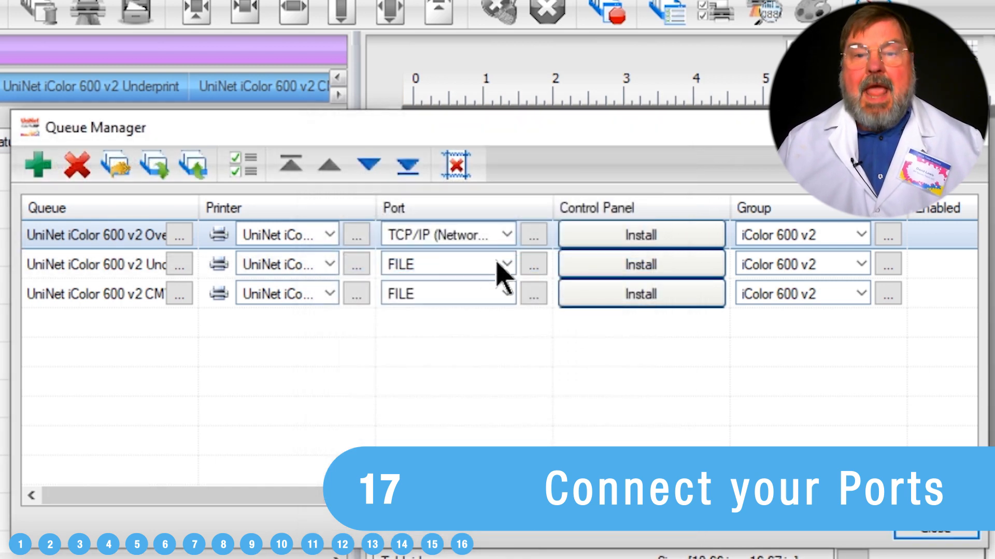
pyautogui.moveTo(476, 246)
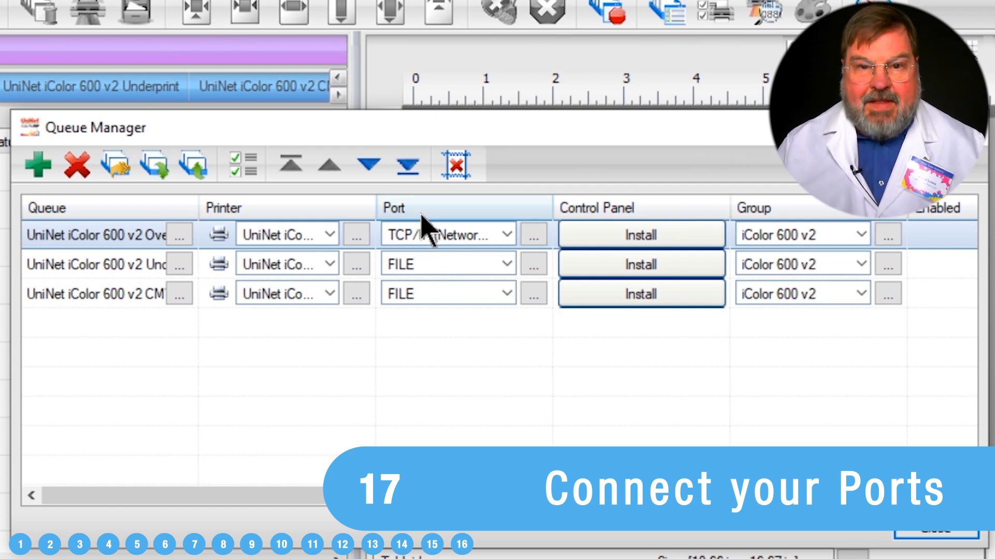
# Step: Switch the Underprint and third queues' ports toward the same TCP/IP network device
pyautogui.click(504, 264)
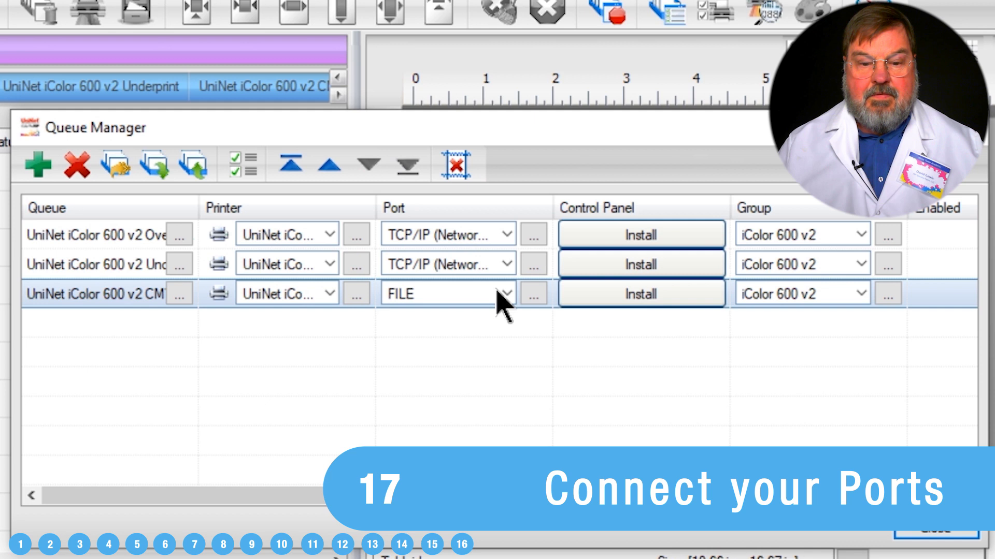
pyautogui.click(534, 293)
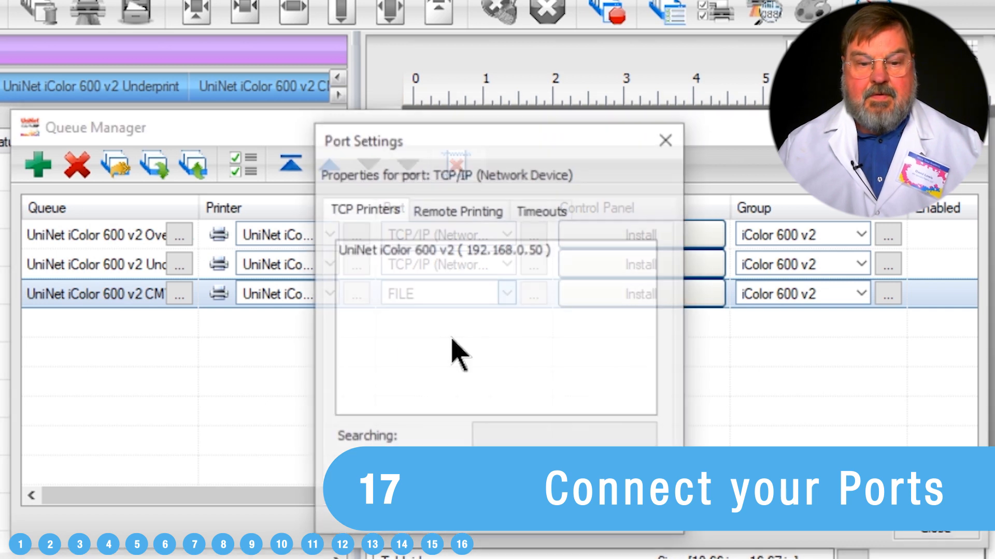